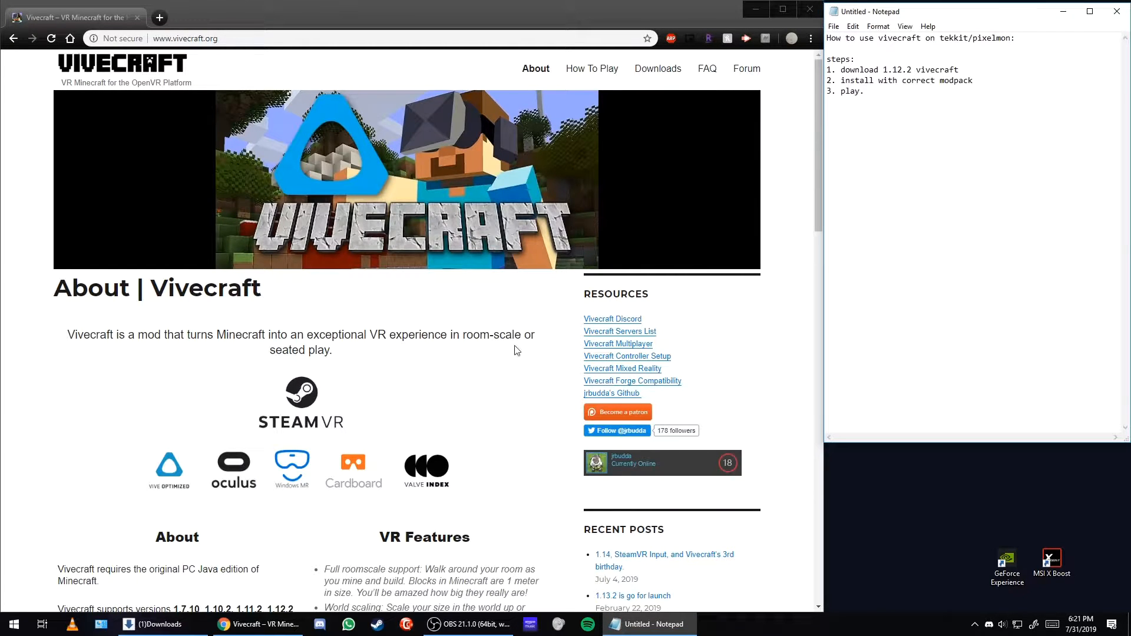
# Navigate from the notes to the Vivecraft downloads page.
pyautogui.click(1017, 37)
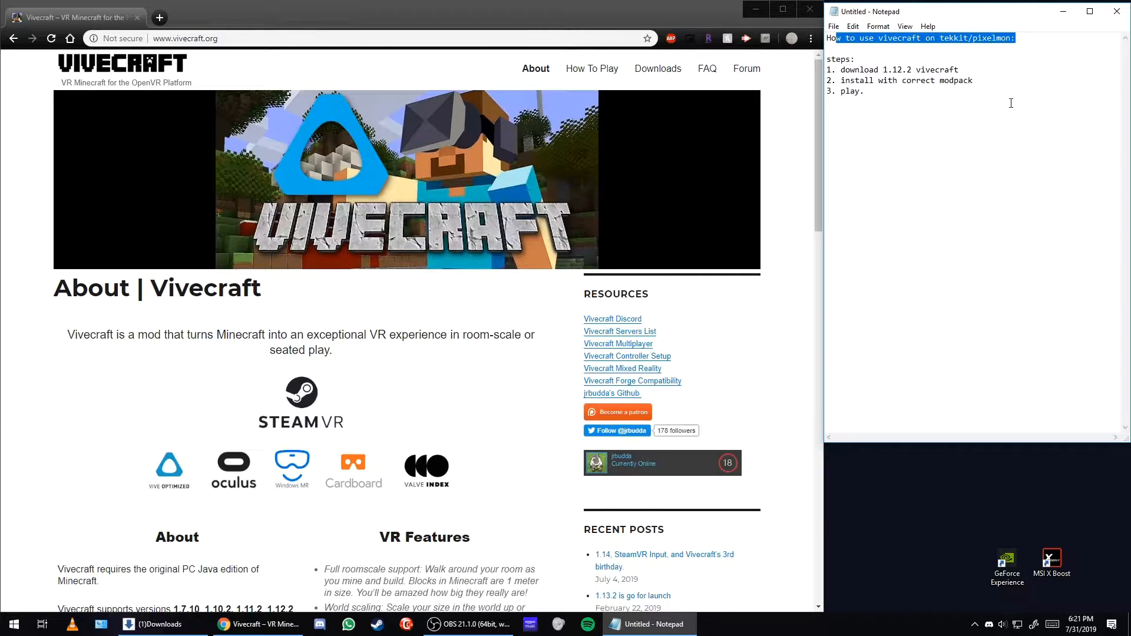
pyautogui.click(963, 69)
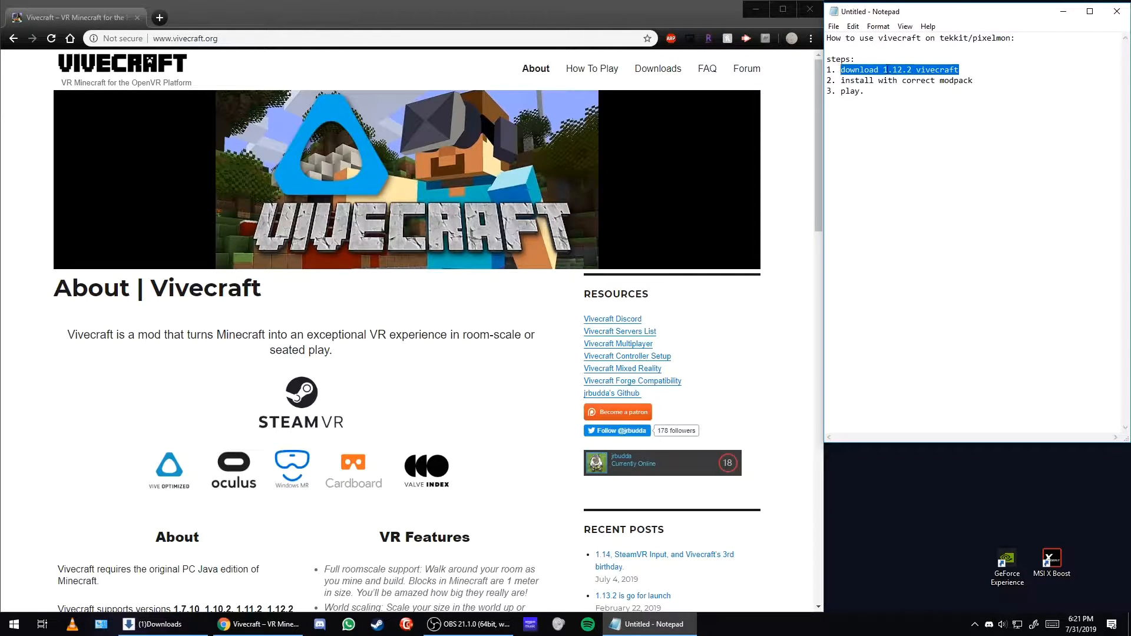
pyautogui.click(884, 69)
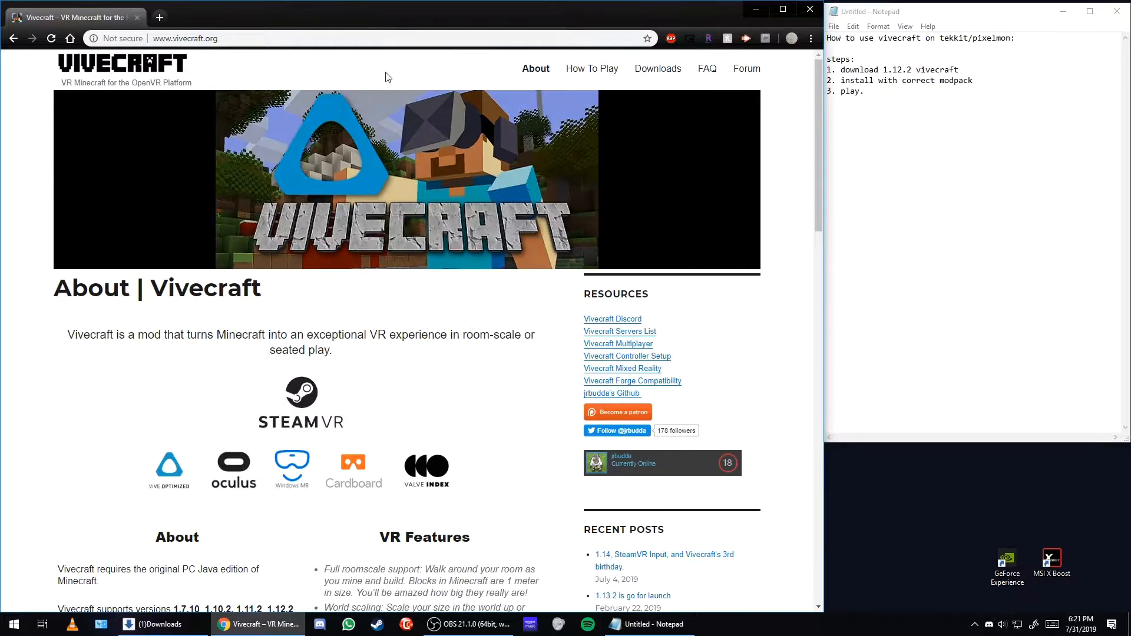
pyautogui.click(656, 68)
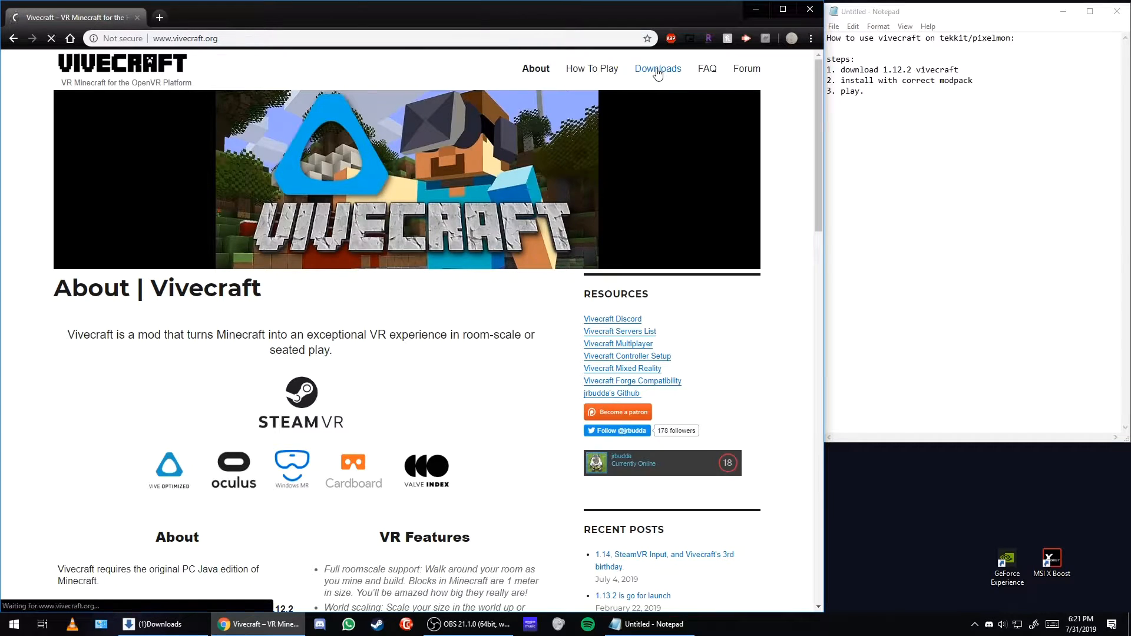
pyautogui.click(657, 68)
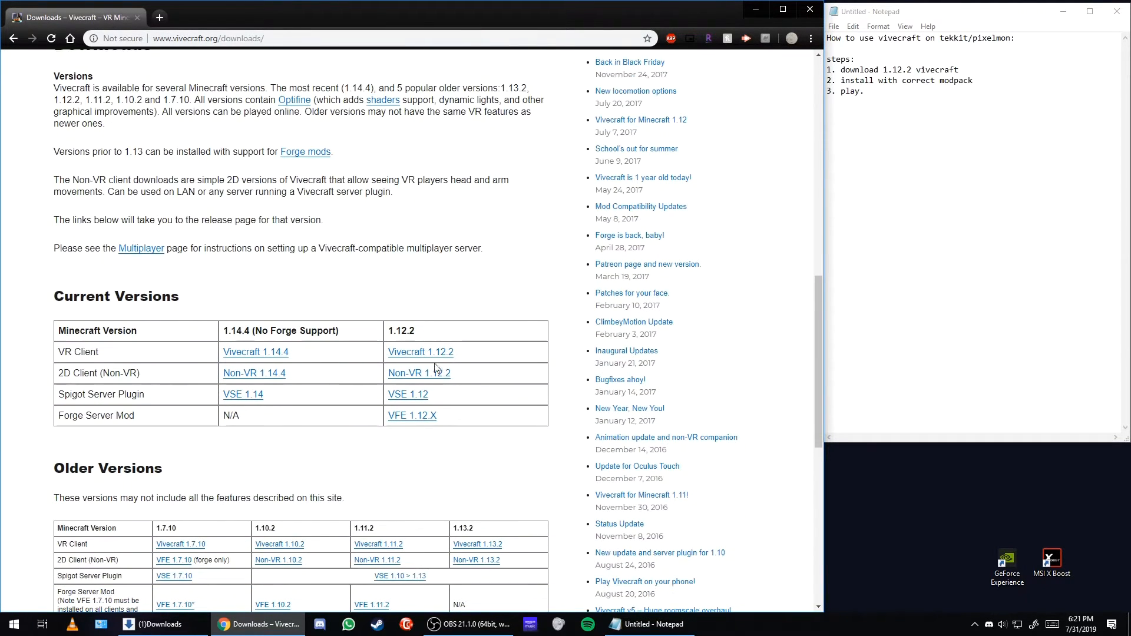
# Go to the 1.12.2 VR client GitHub release and download its installer .exe.
pyautogui.click(421, 352)
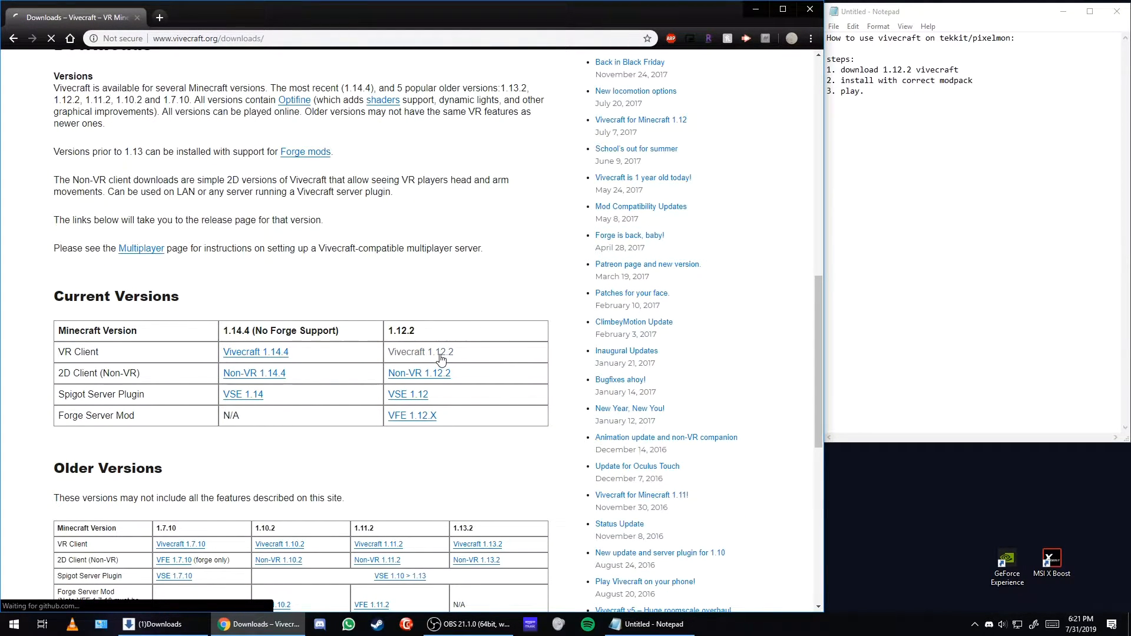
pyautogui.click(420, 353)
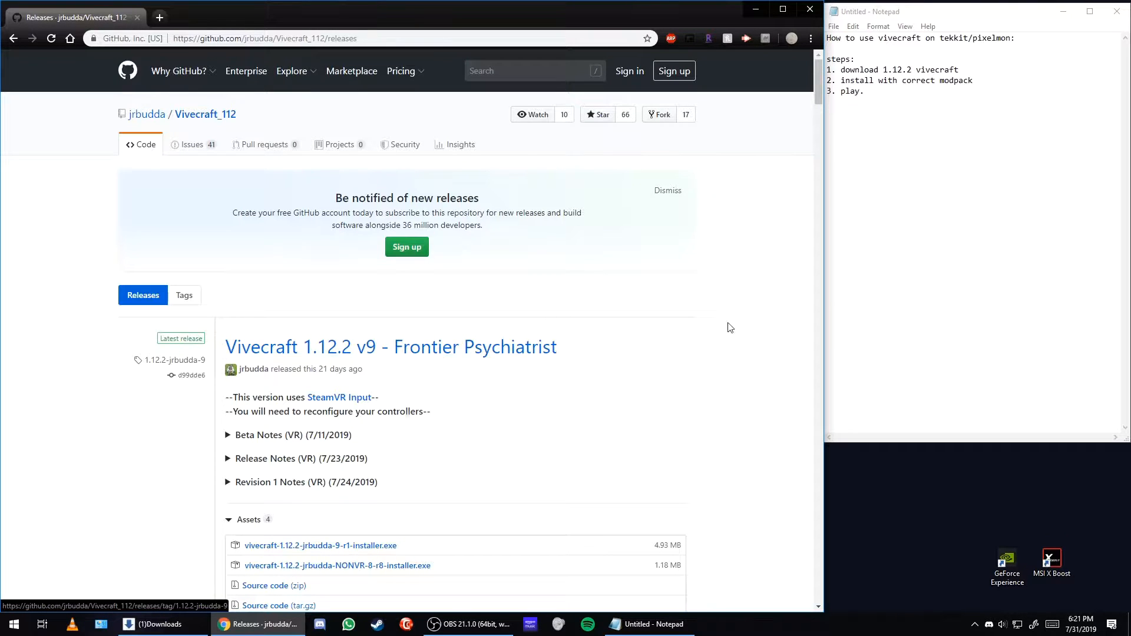
pyautogui.scroll(-3)
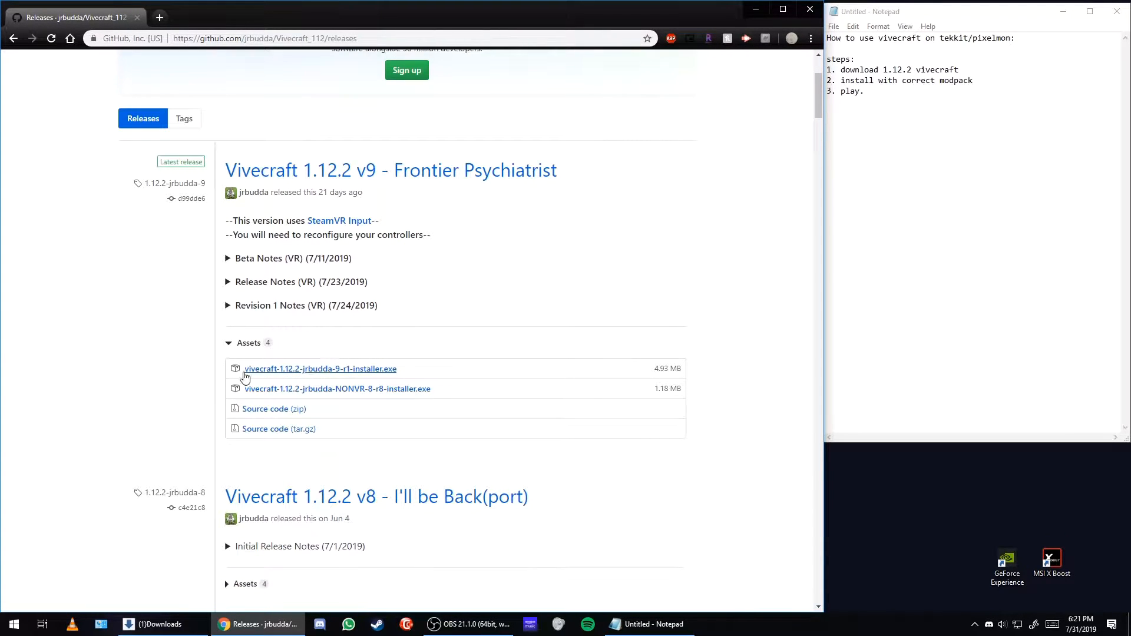
pyautogui.moveTo(336, 374)
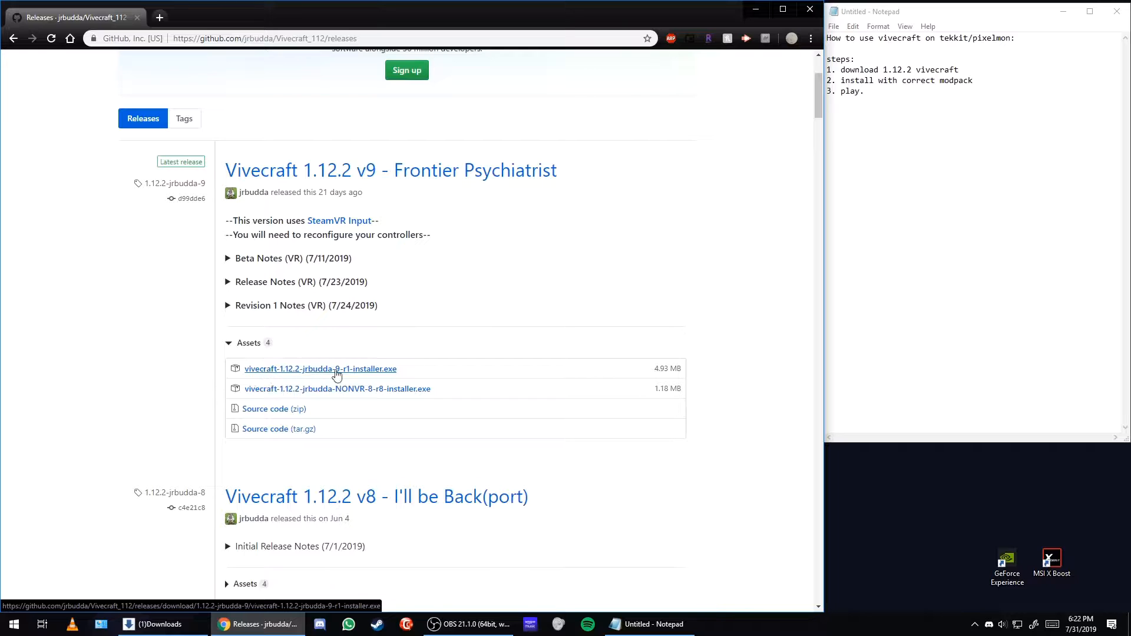
pyautogui.click(320, 369)
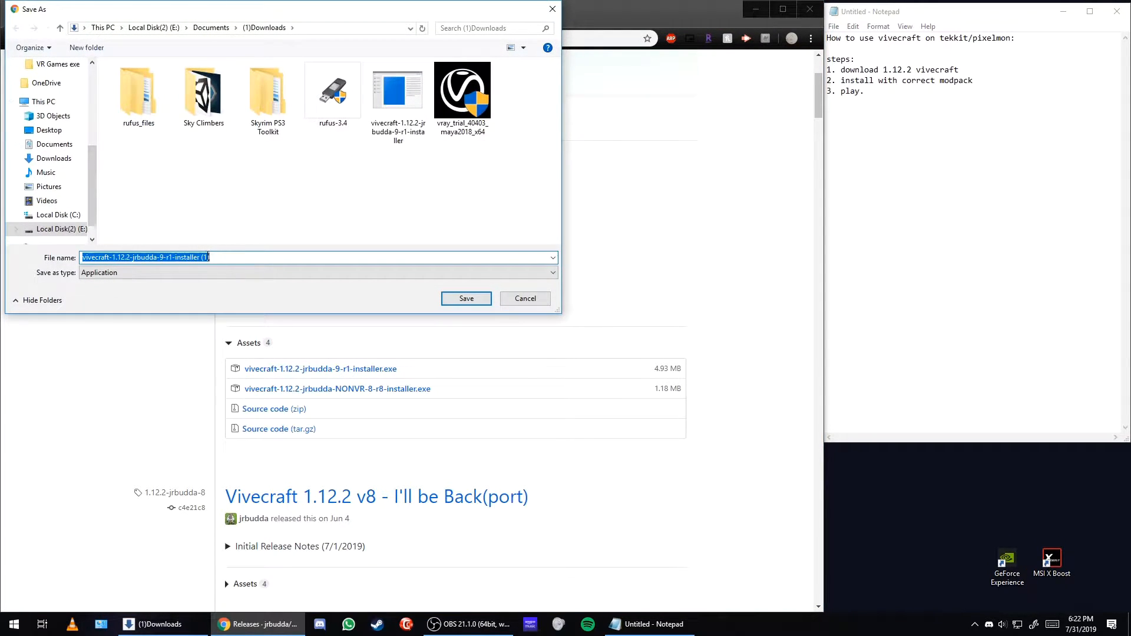
pyautogui.moveTo(524, 298)
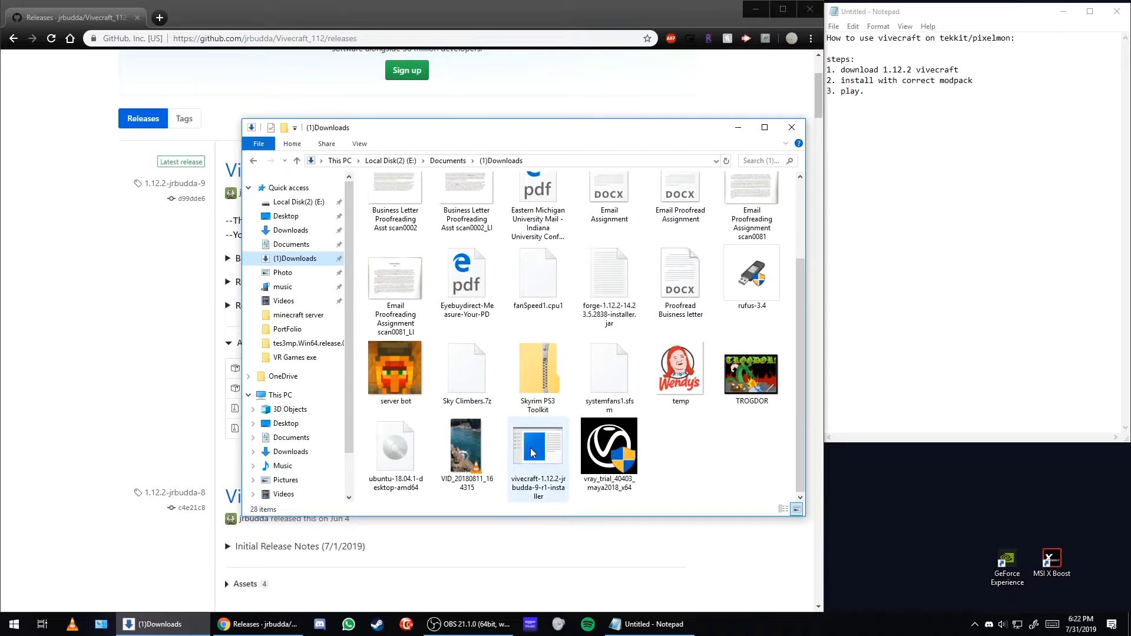
# Run the installer, name the custom profile Tekkit 1.12.2 and enable Modpack Directory.
pyautogui.doubleClick(537, 448)
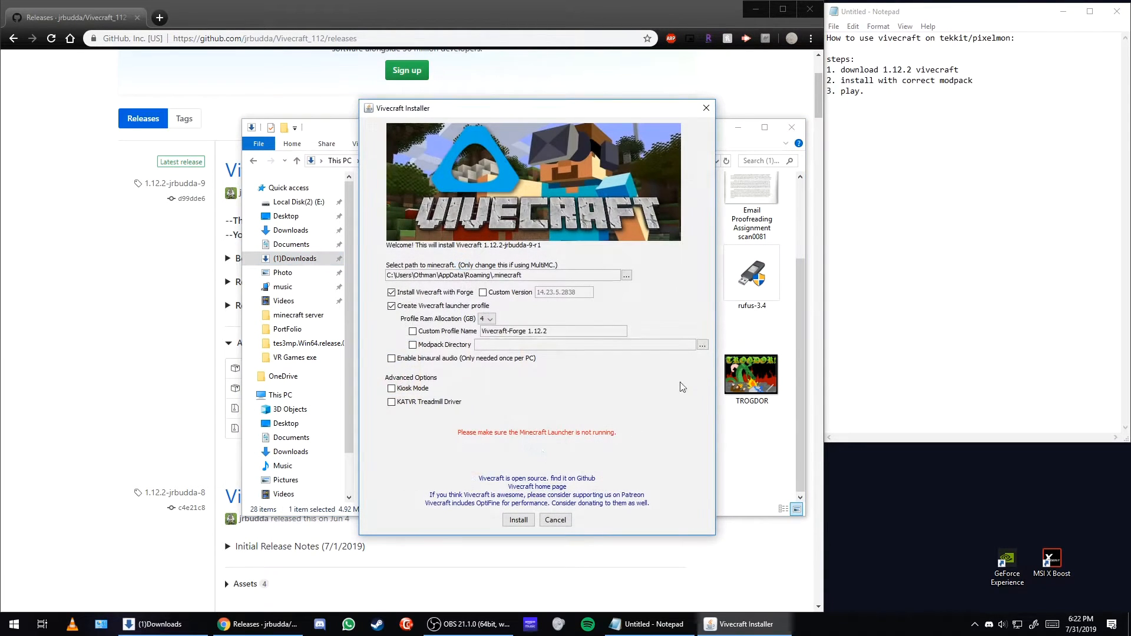
pyautogui.moveTo(543, 306)
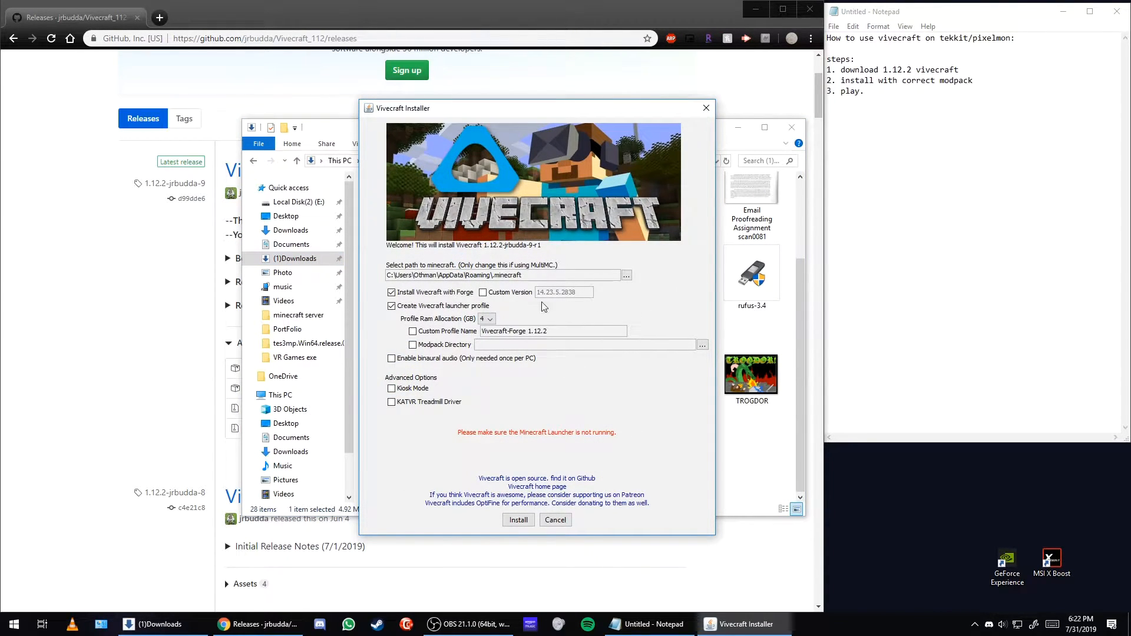
pyautogui.click(414, 331)
pyautogui.write('Tekkit 1.12.')
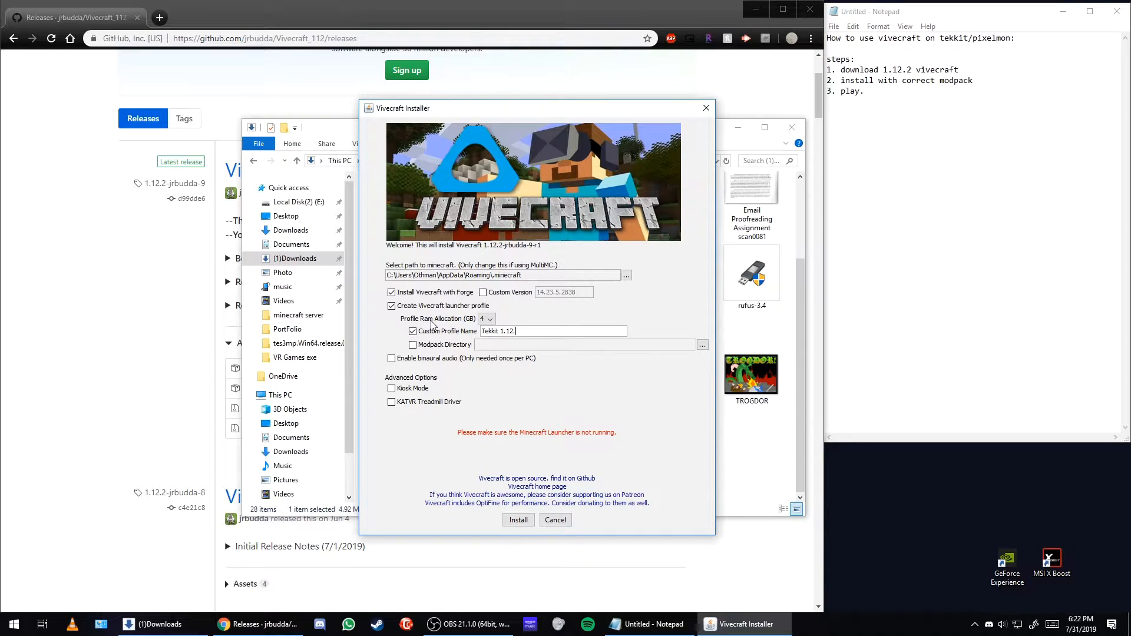
pyautogui.write('2')
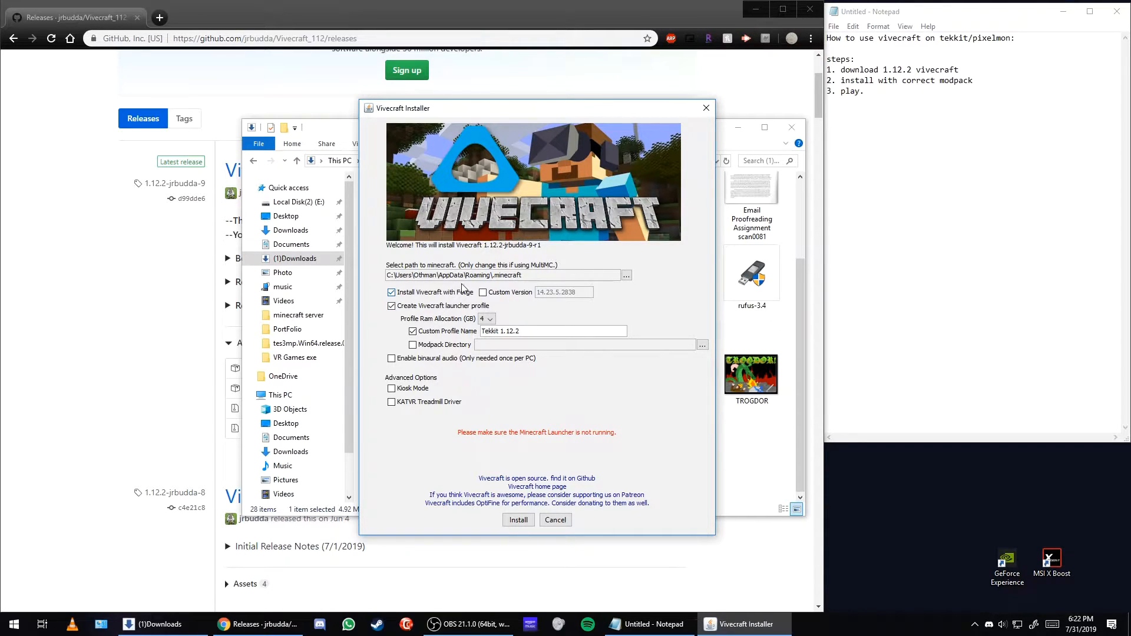
pyautogui.moveTo(497, 284)
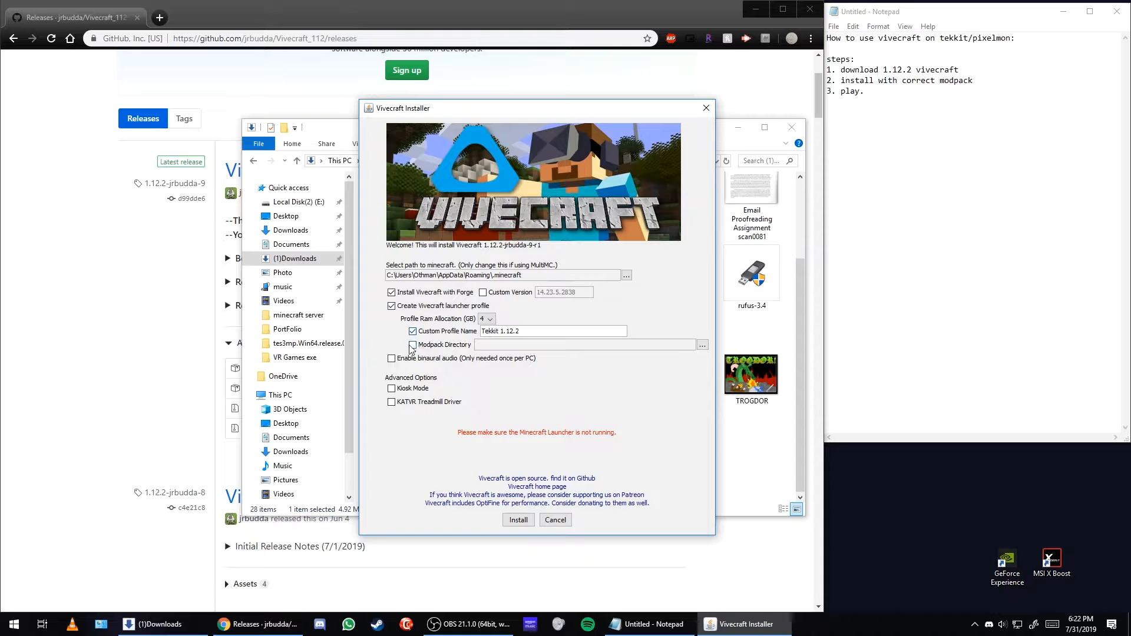
pyautogui.click(412, 346)
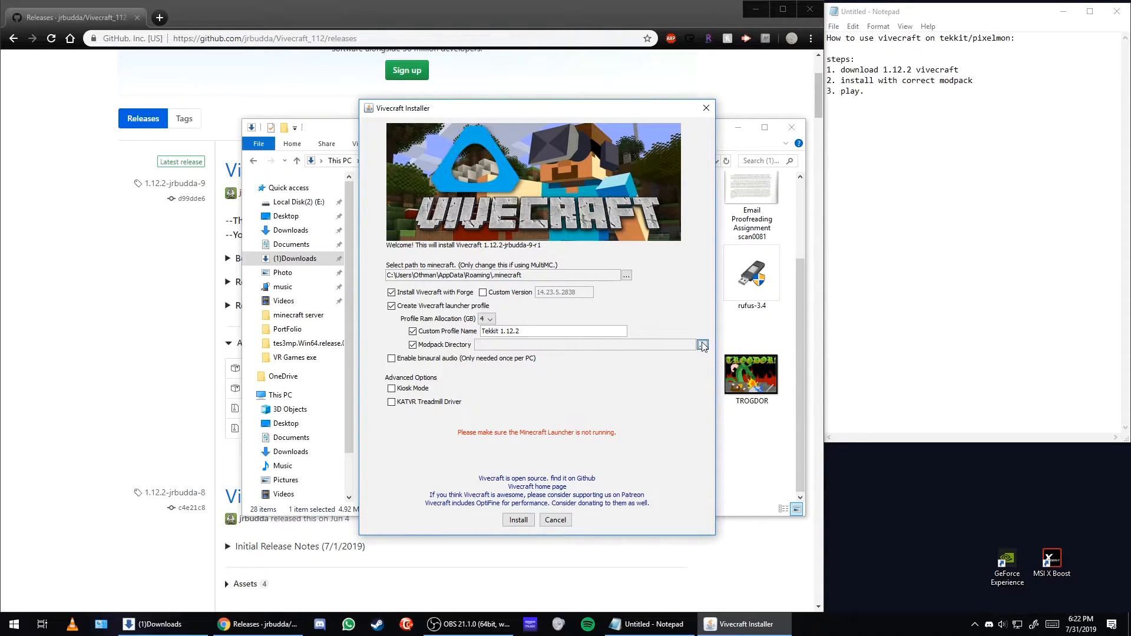
# Point the modpack directory to .technic > modpacks > tekkit-3-official-1122.
pyautogui.click(700, 344)
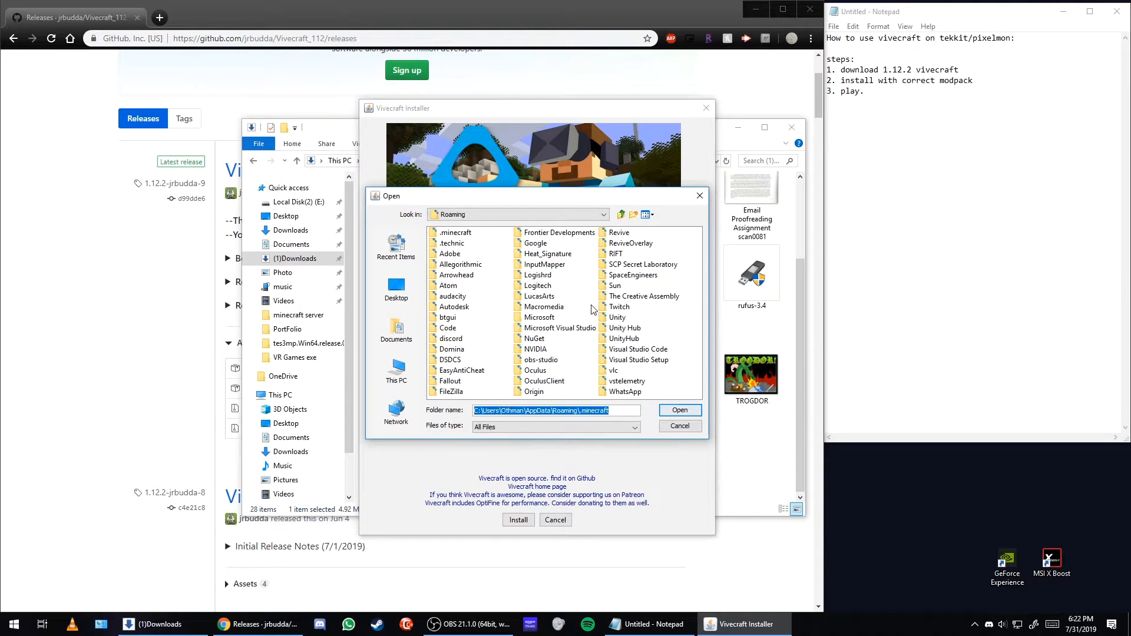
pyautogui.moveTo(431, 247)
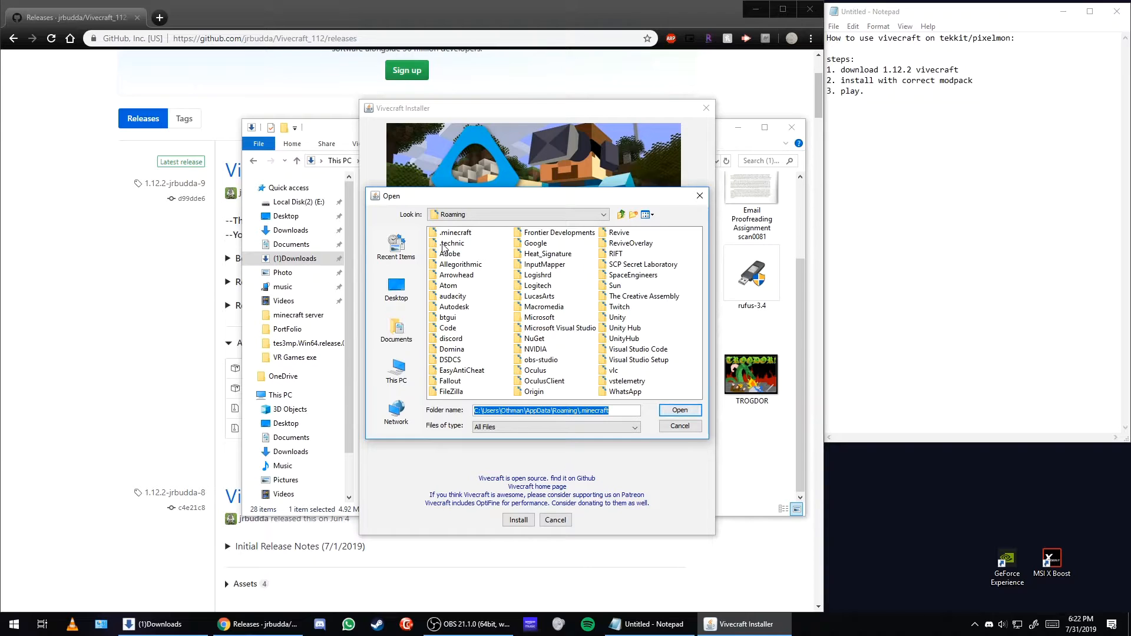
pyautogui.doubleClick(451, 243)
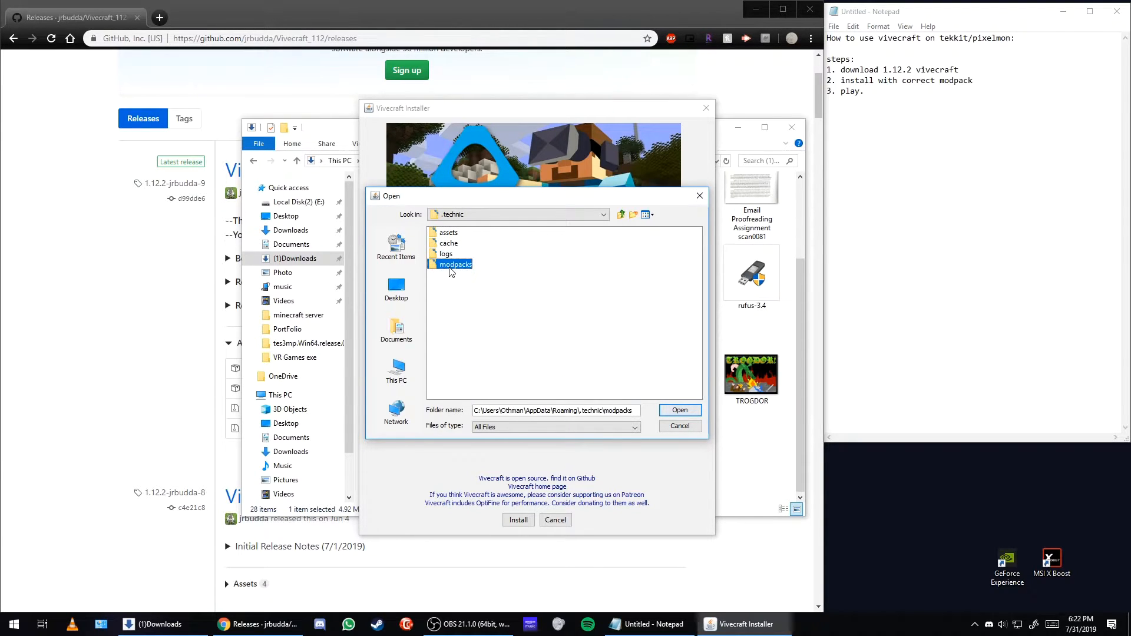
pyautogui.doubleClick(454, 263)
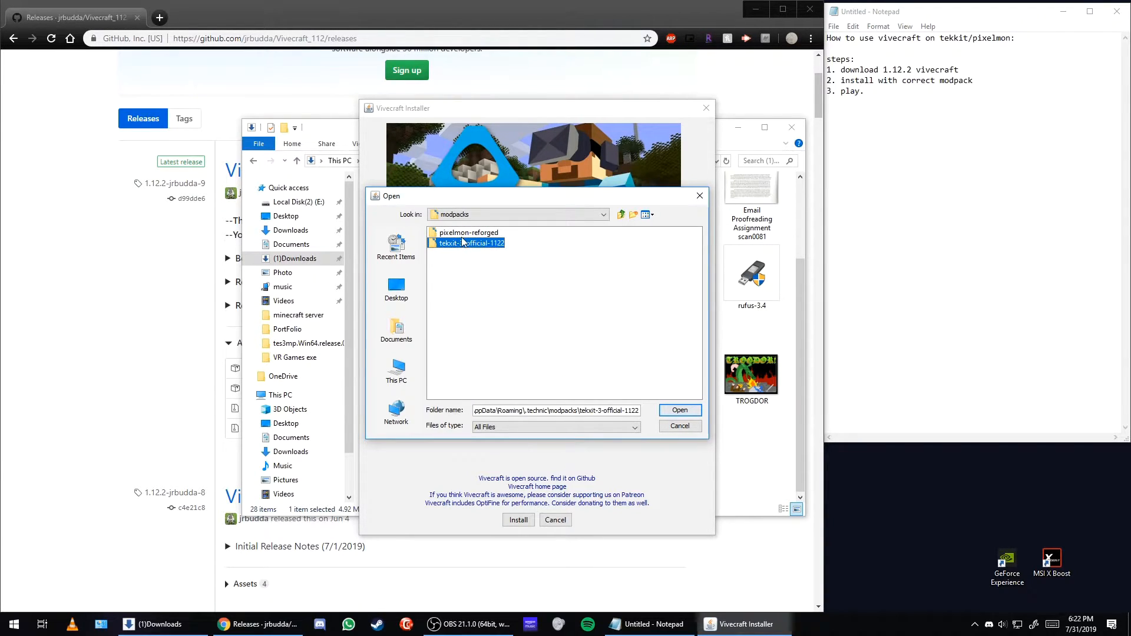
pyautogui.click(469, 232)
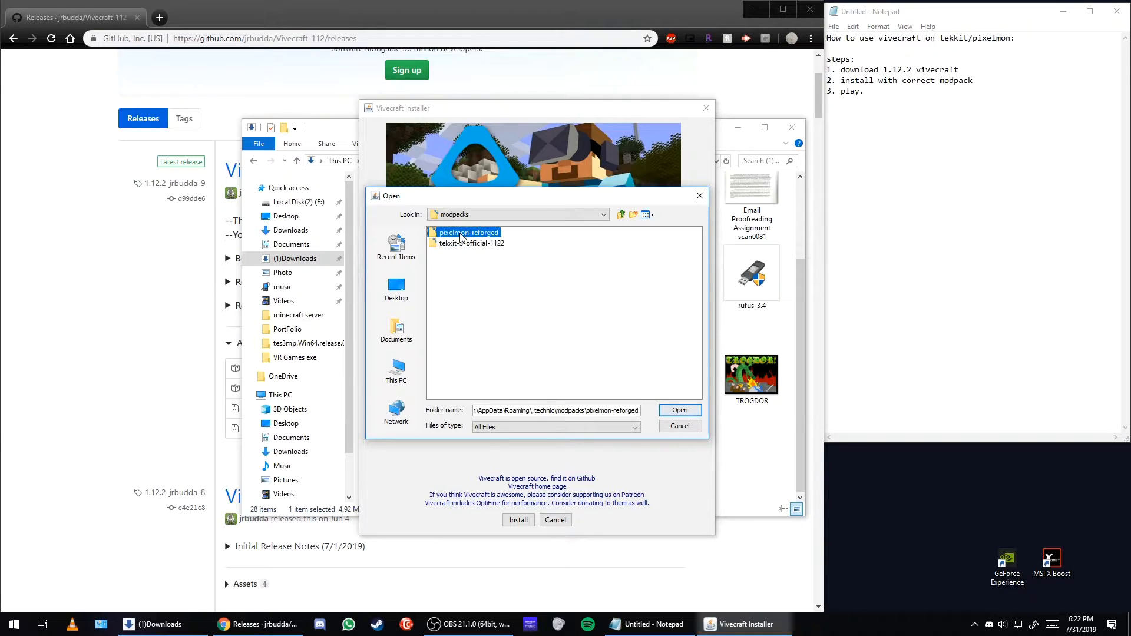
pyautogui.click(472, 243)
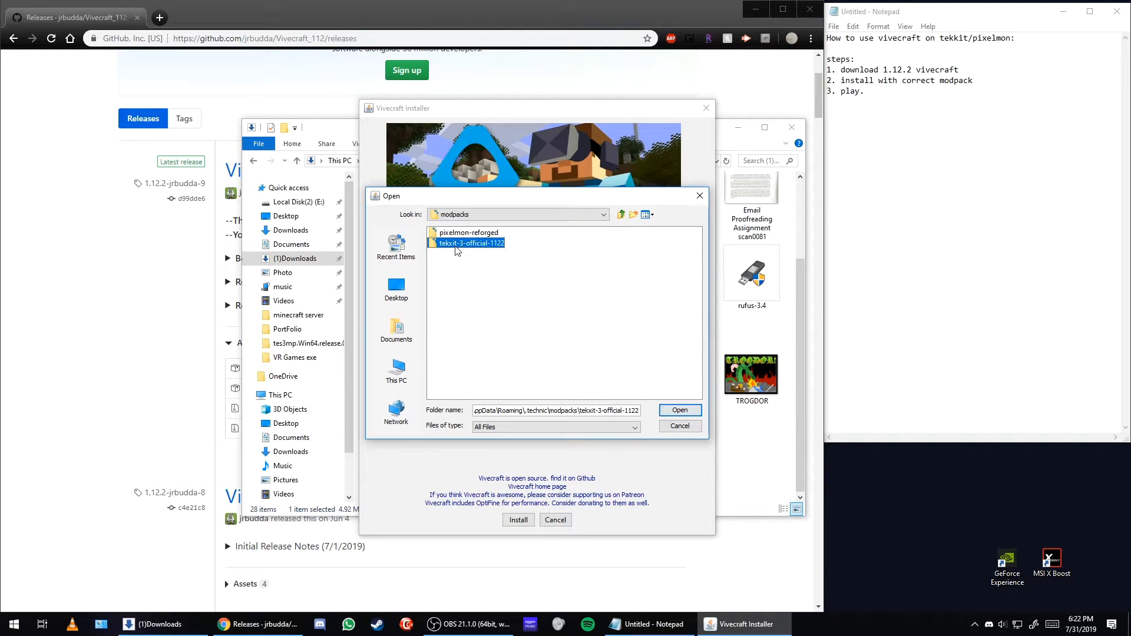
pyautogui.click(678, 410)
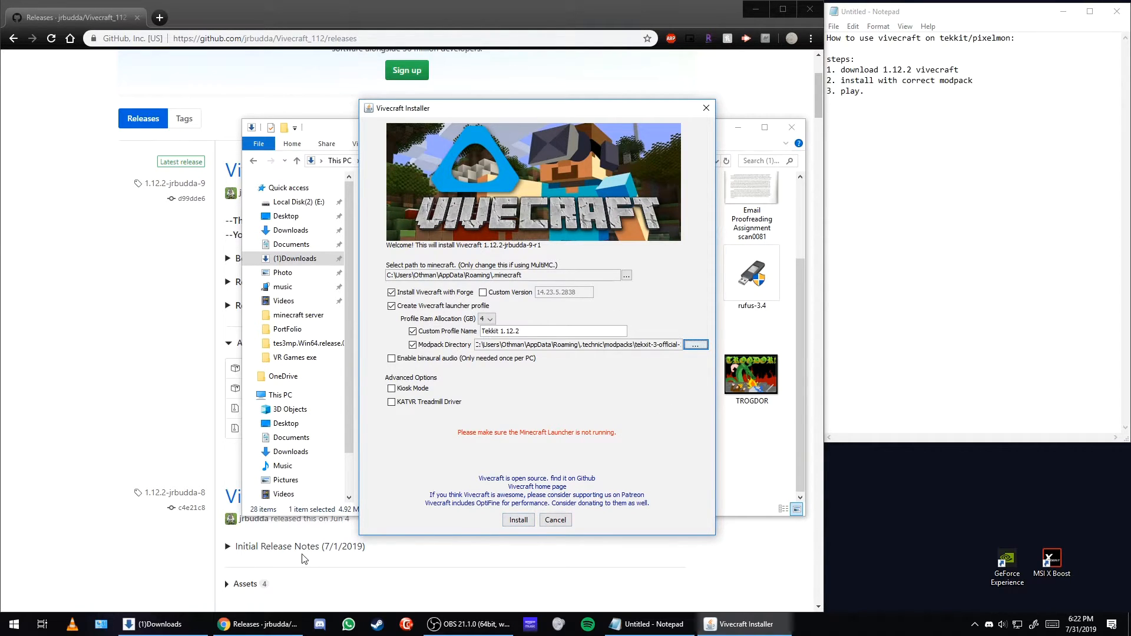
pyautogui.moveTo(461, 436)
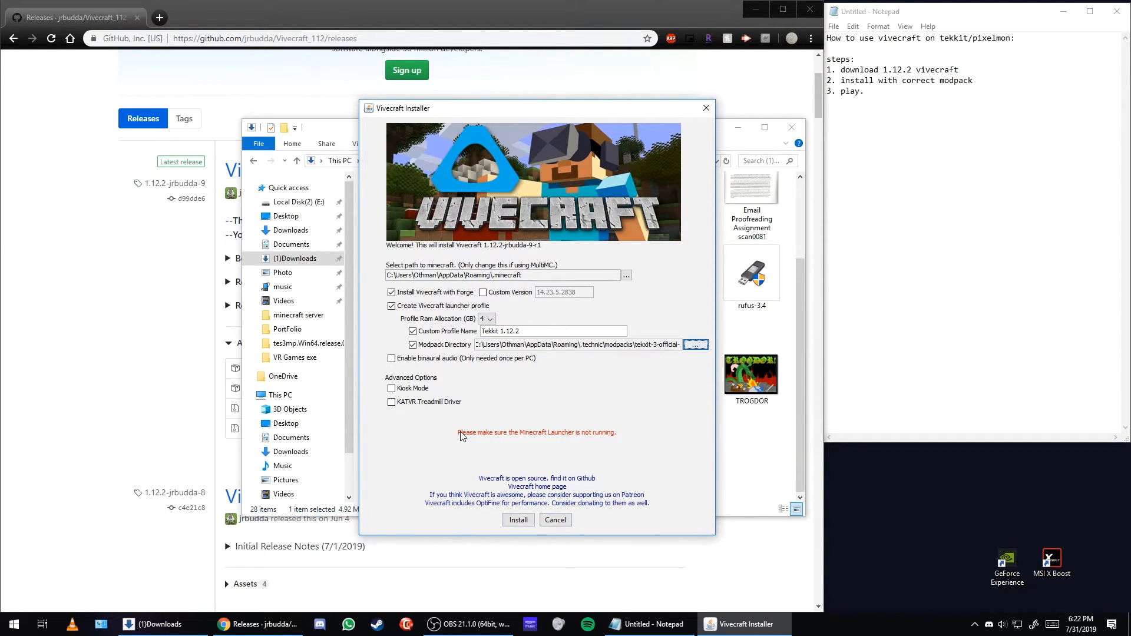
# Start the install and acknowledge the close-the-Minecraft-launcher warning.
pyautogui.click(519, 520)
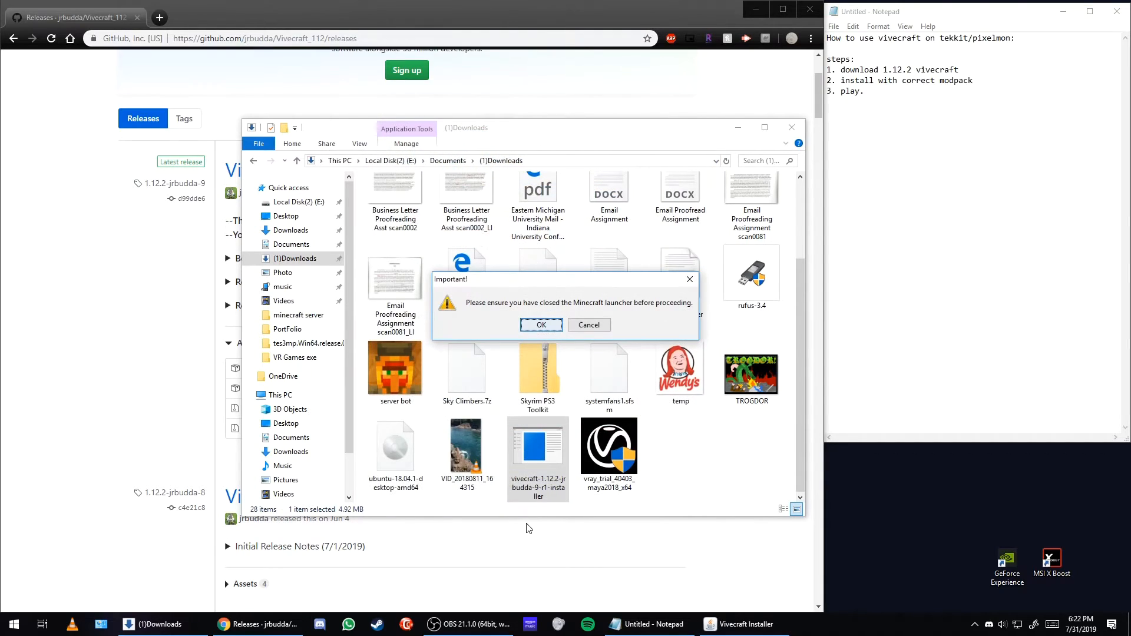
pyautogui.click(541, 325)
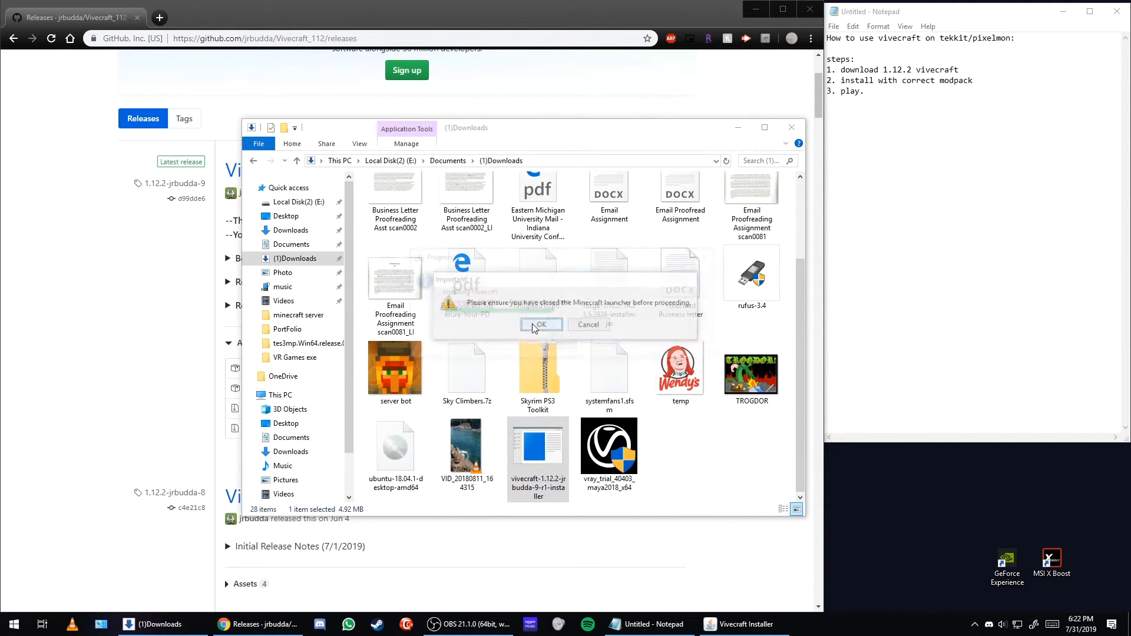
pyautogui.click(541, 325)
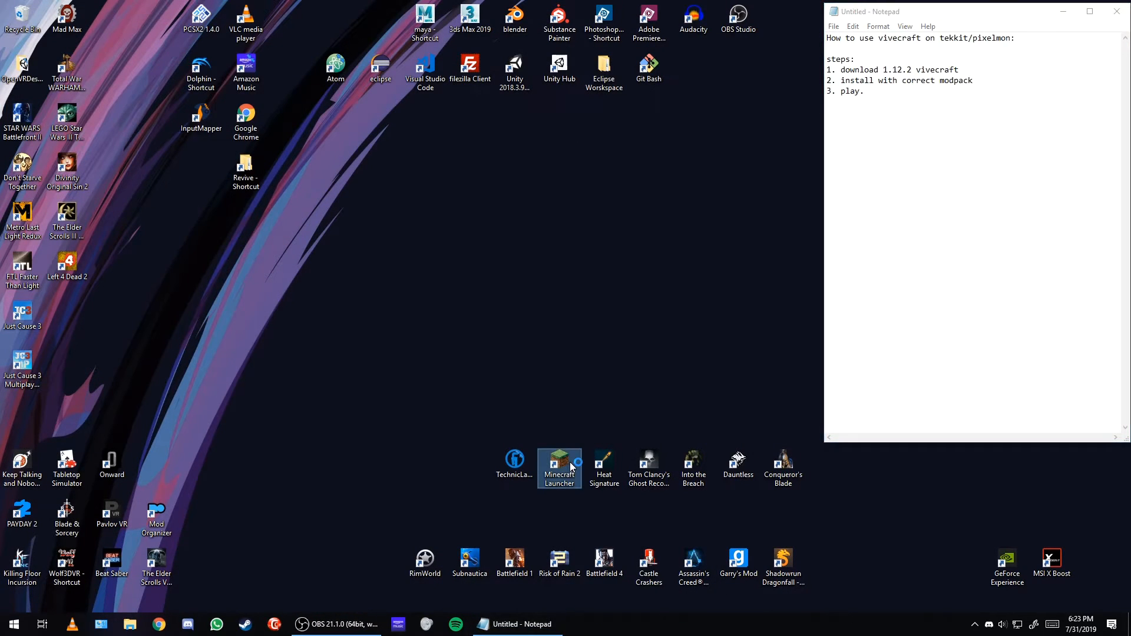
# Launch Minecraft Launcher and play with the Tekkit 1.12.2 (vivecraft) profile.
pyautogui.doubleClick(558, 462)
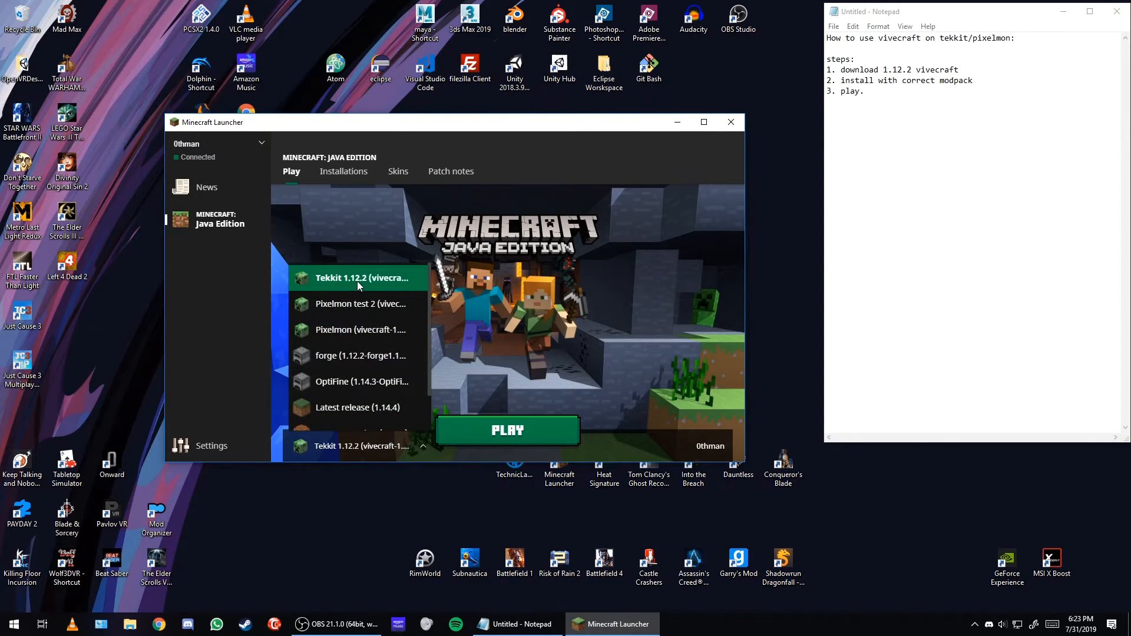
pyautogui.click(507, 430)
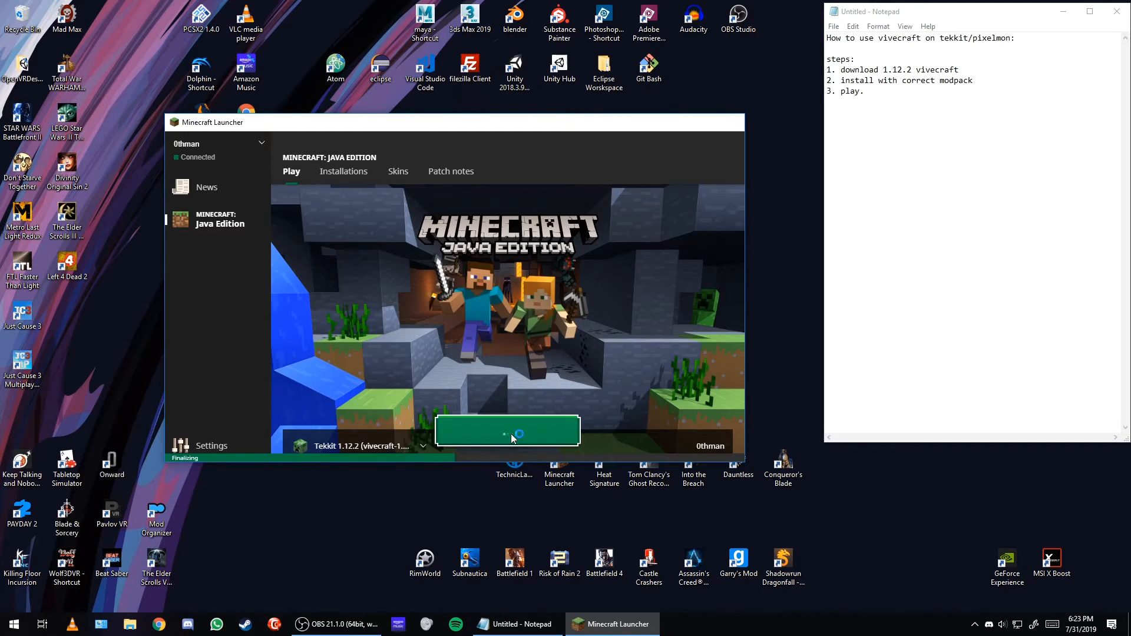